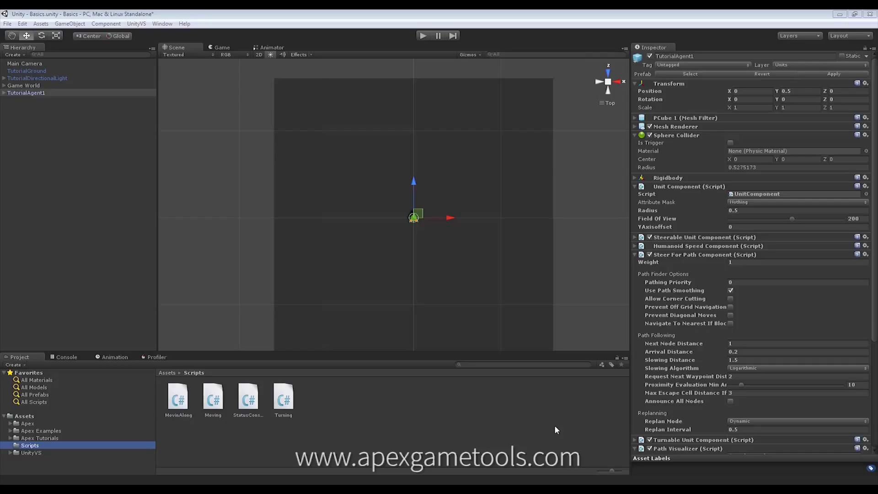
mouse_move(490, 464)
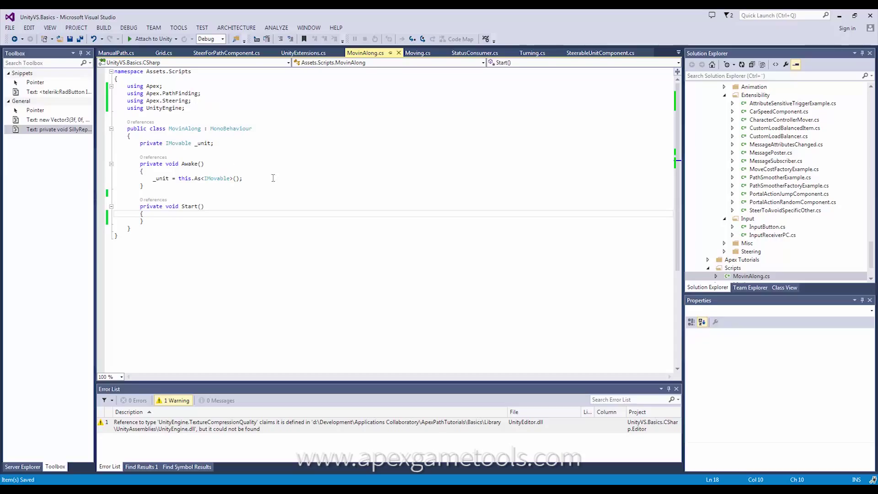
mouse_move(226, 179)
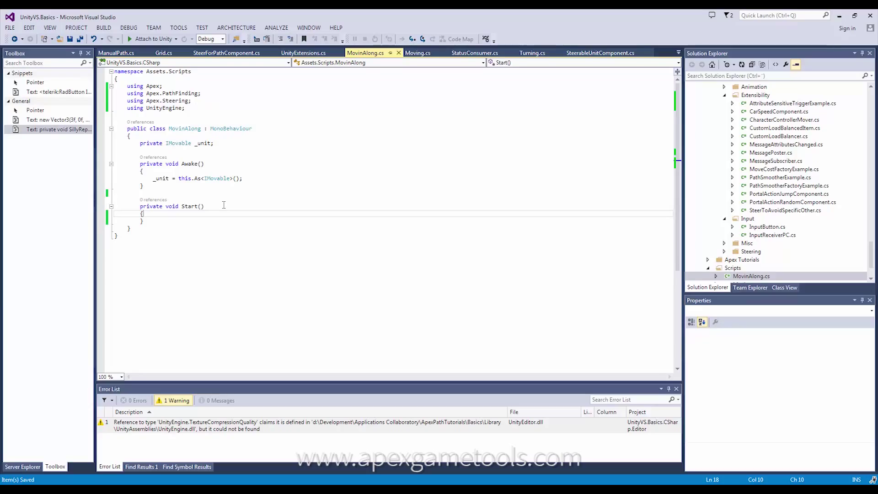
Step: Write _unit.MoveAlong(new ManualPath()) via IntelliSense and review the params Vector3 constructor overload
text(_unit)
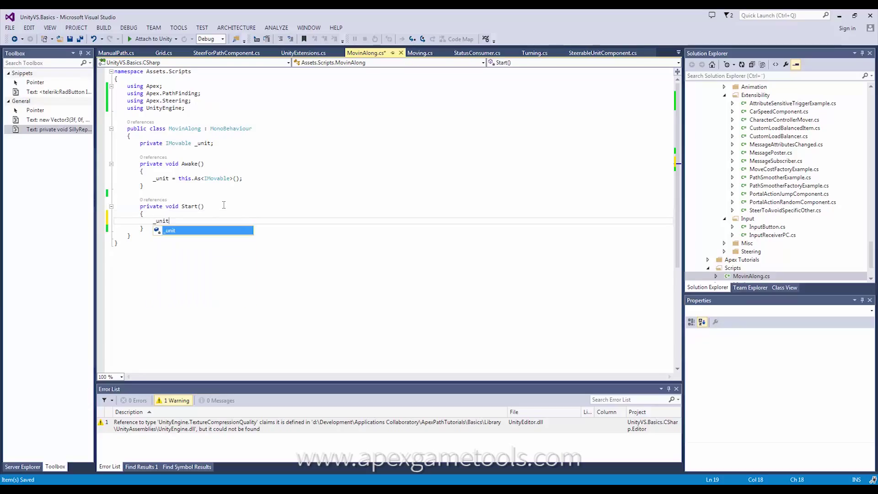
text(.MoveAlong()
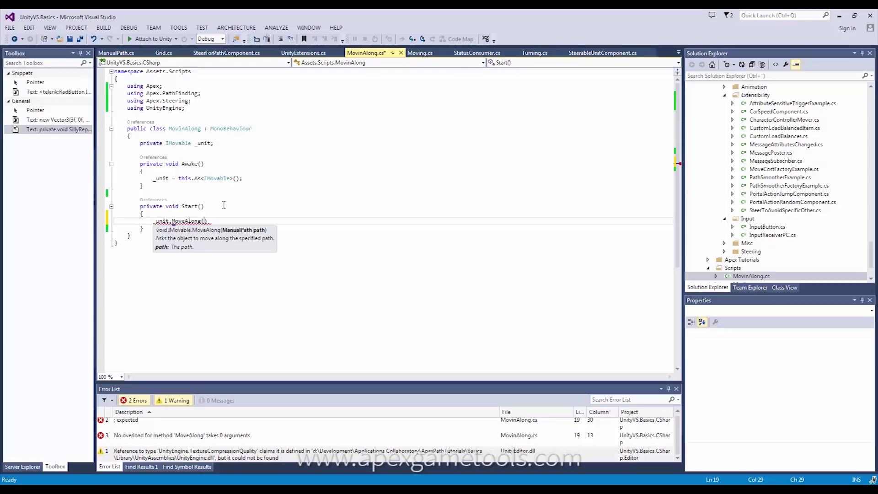
text(new ManualPath()
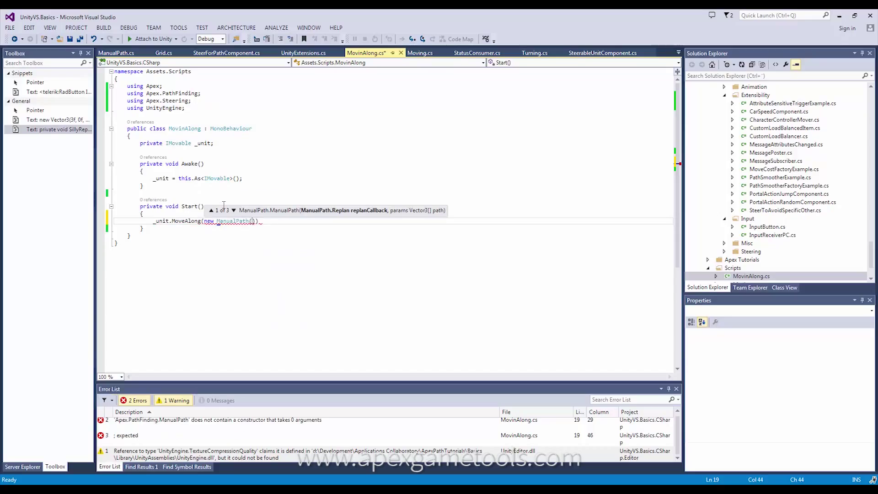
mouse_move(303, 218)
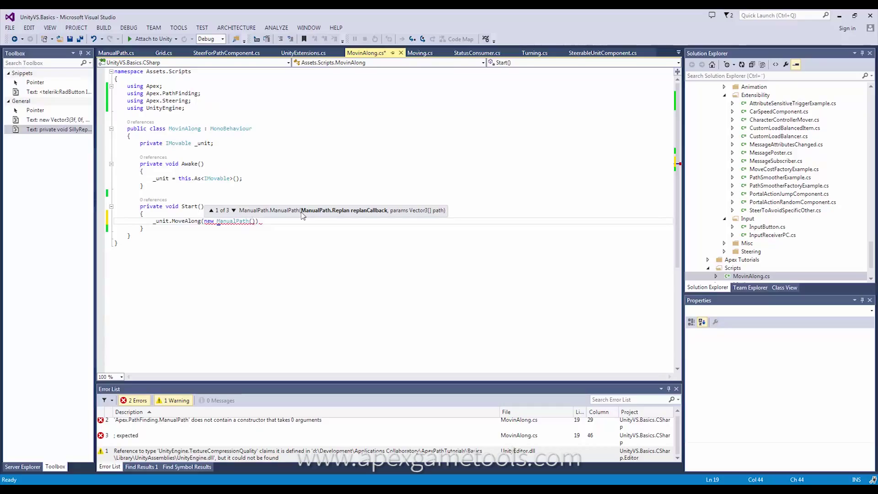
click(233, 210)
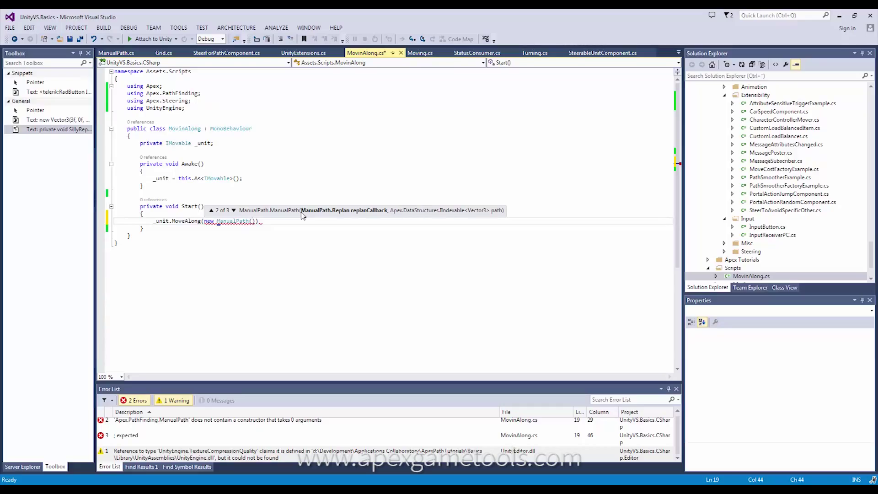
click(212, 211)
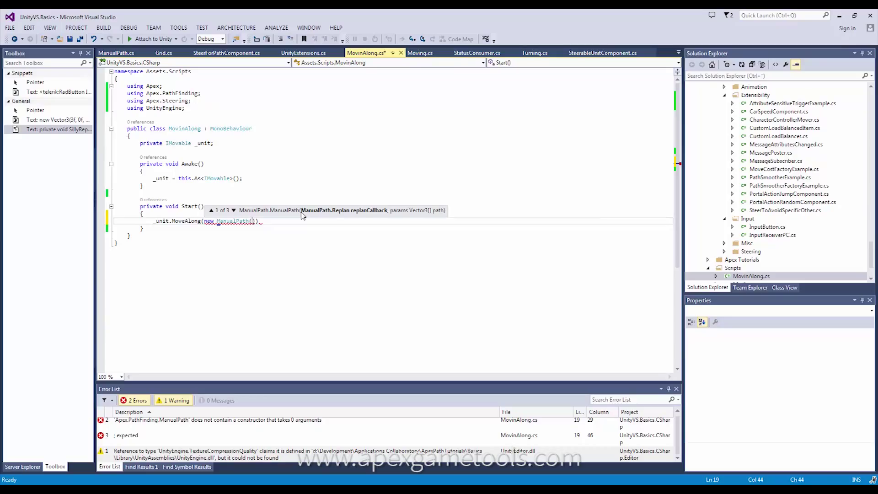
mouse_move(326, 216)
text(;)
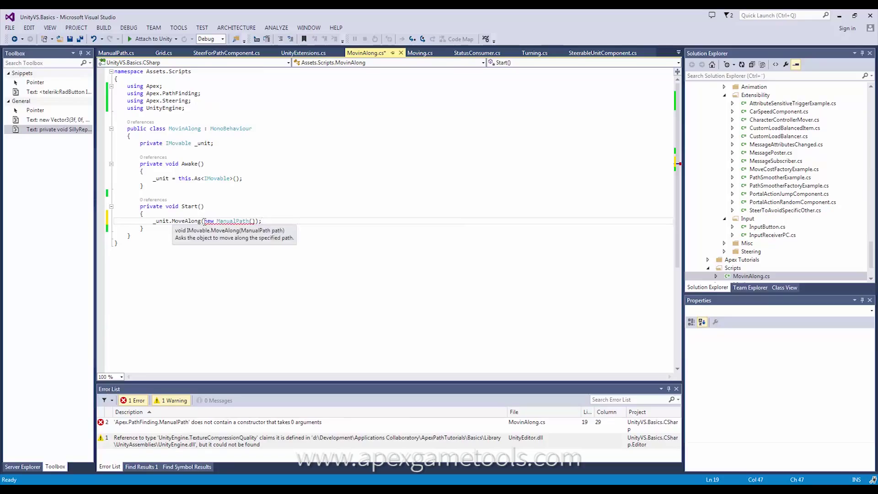
Step: Move new ManualPath() into var path, pass path to MoveAlong, and paste the Vector3 waypoint and SillyReplanner snippets
double_click(224, 221)
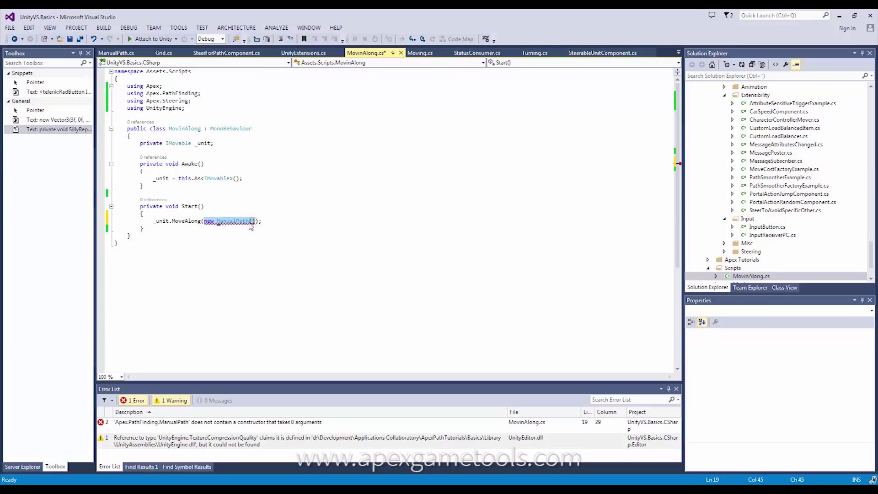
text(var path =)
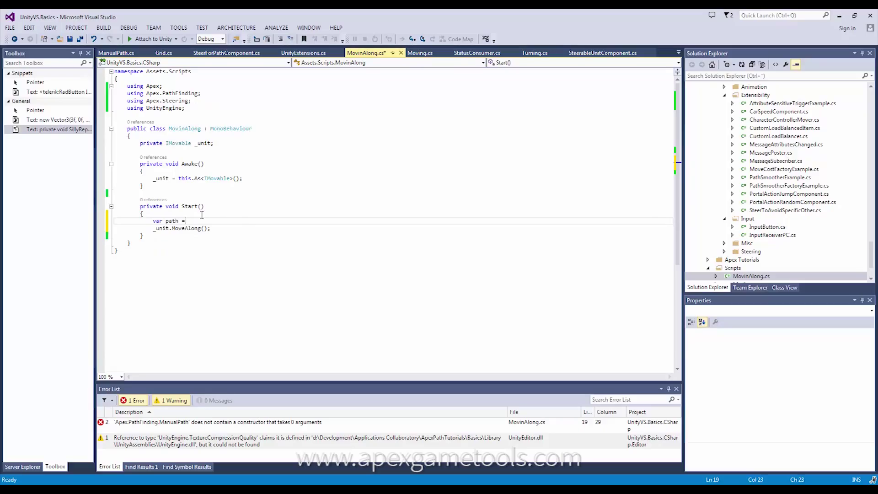
text(new ManualPath();)
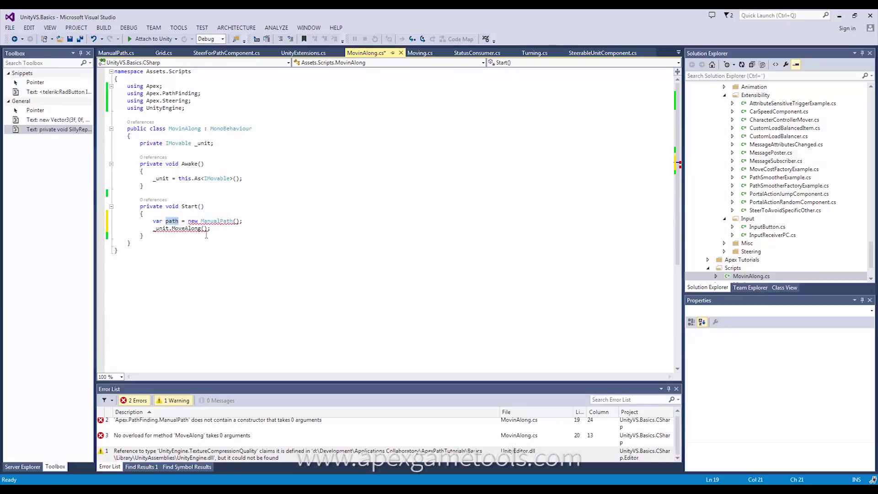
text(path)
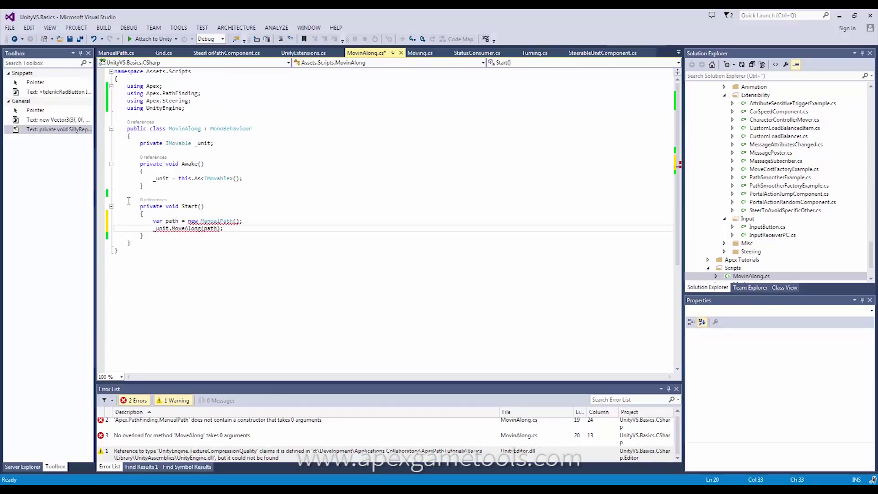
click(59, 128)
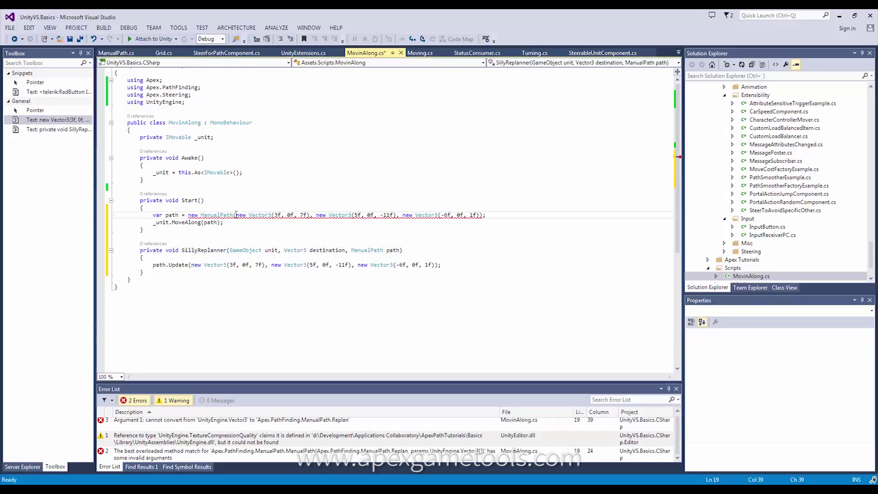
Step: Pass SillyReplanner as the ManualPath constructor's first argument, clearing the error list
text(SillyReplanner,)
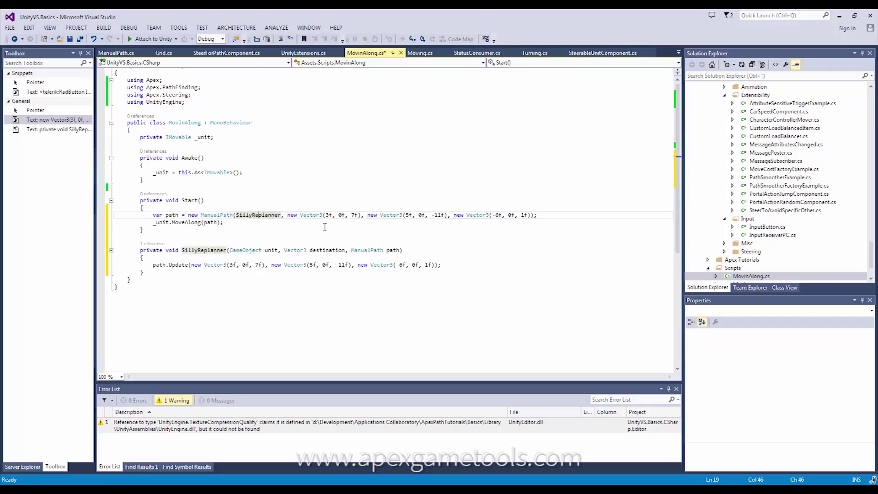
mouse_move(299, 225)
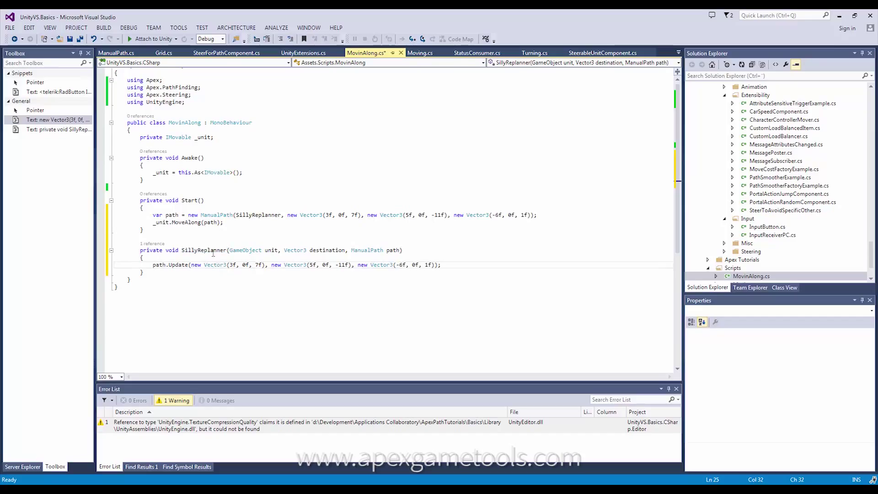
double_click(204, 250)
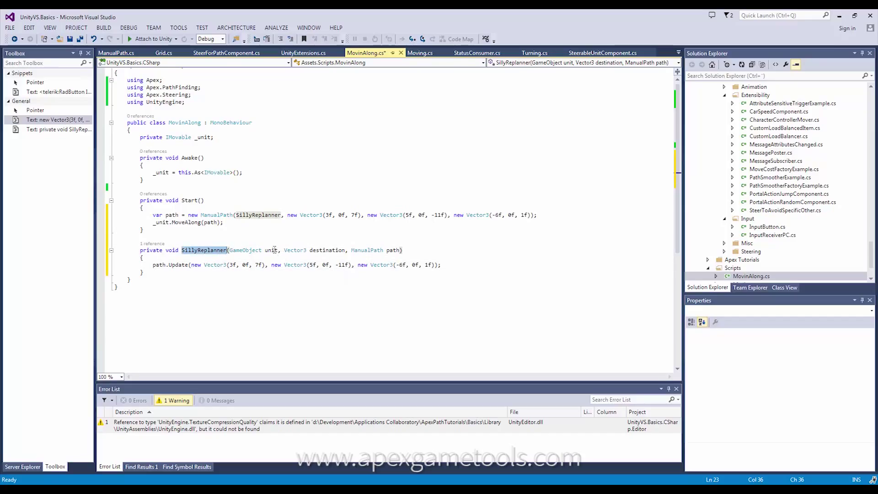
click(271, 249)
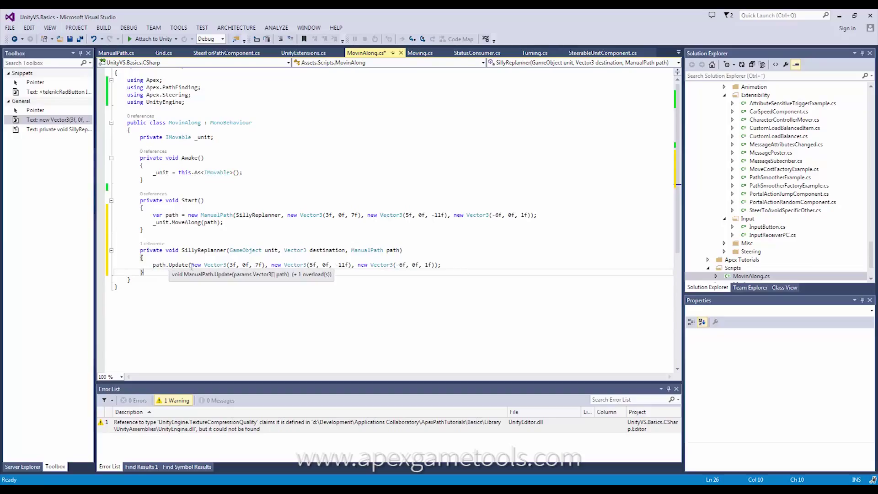
mouse_move(327, 215)
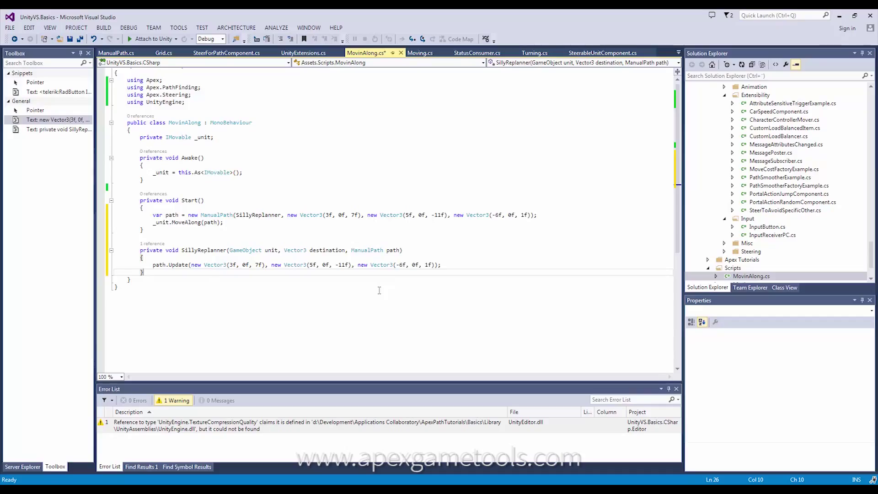
mouse_move(213, 196)
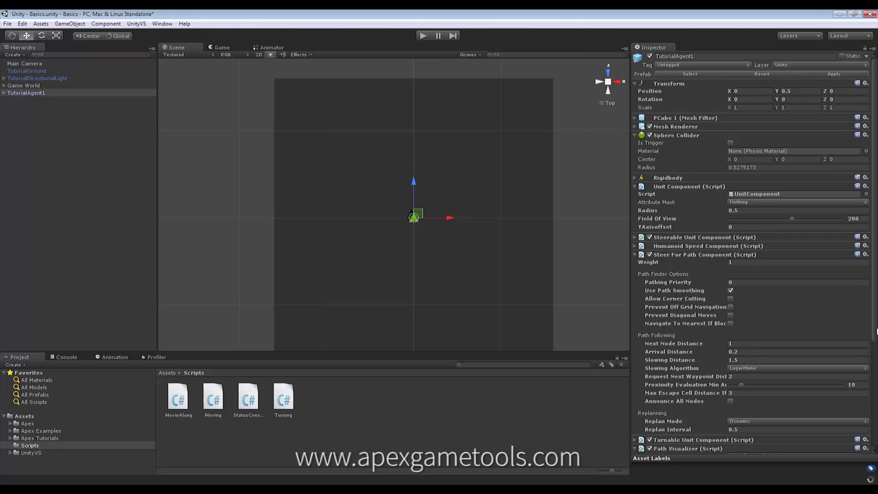
Step: Scroll the Inspector to confirm the Movin Along (Script) component on TutorialAgent1
scroll(down, 3)
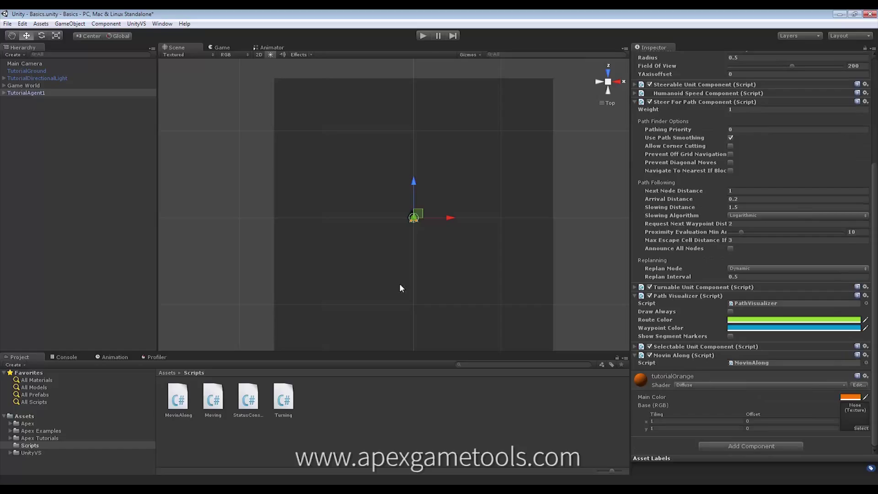
mouse_move(298, 173)
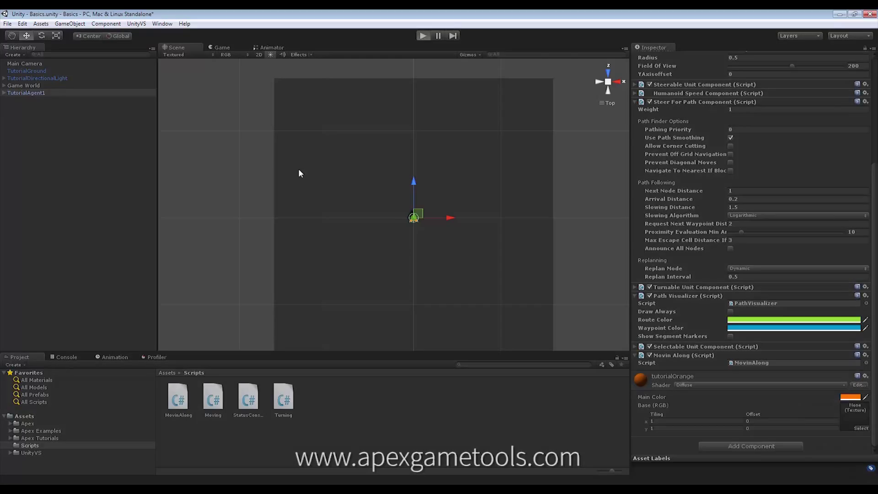